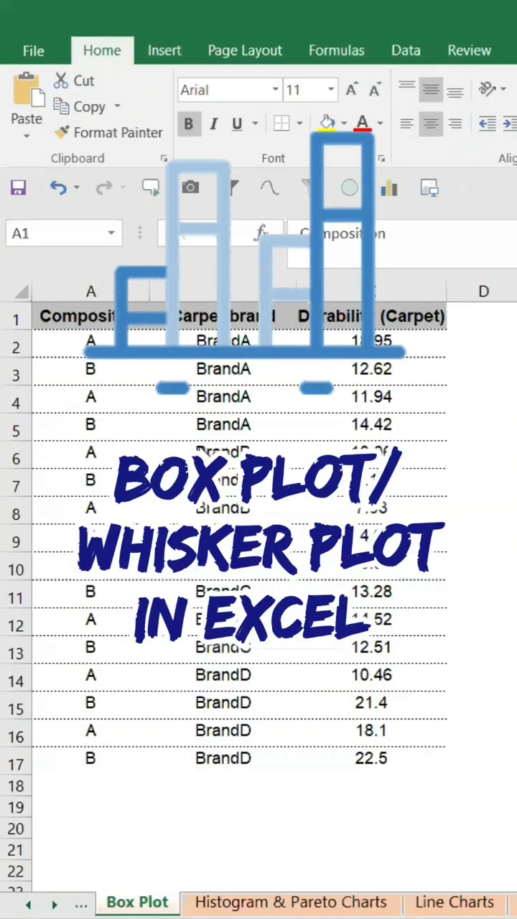
mouse_move(234, 440)
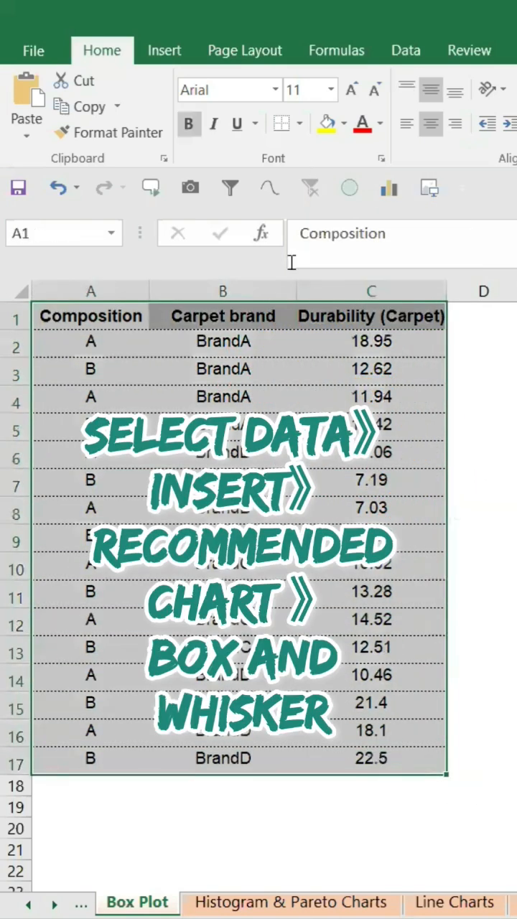
Open Recommended Charts for the durability data and switch to the full chart type list.
left_click(164, 50)
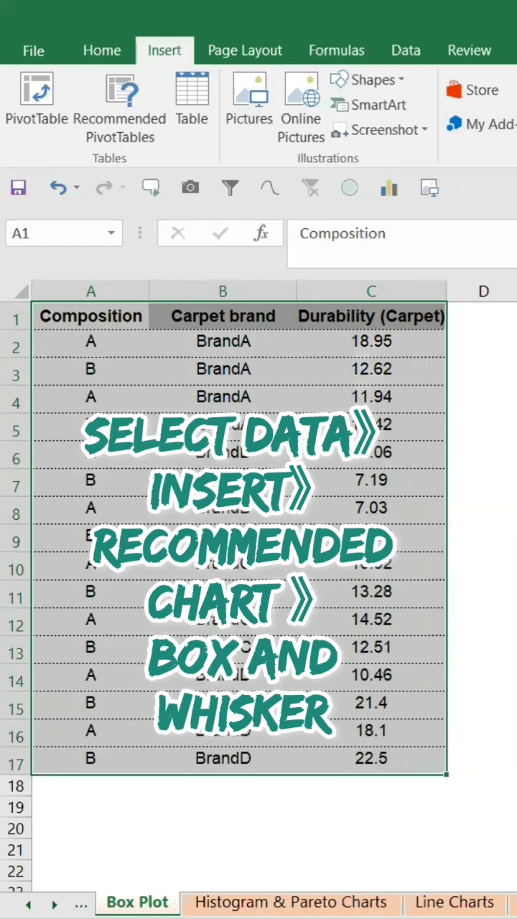
left_click(119, 101)
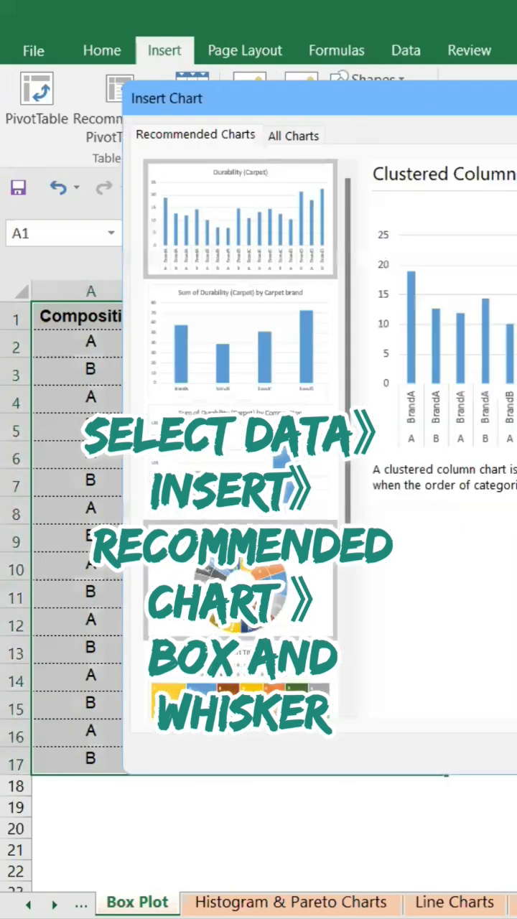
left_click(293, 135)
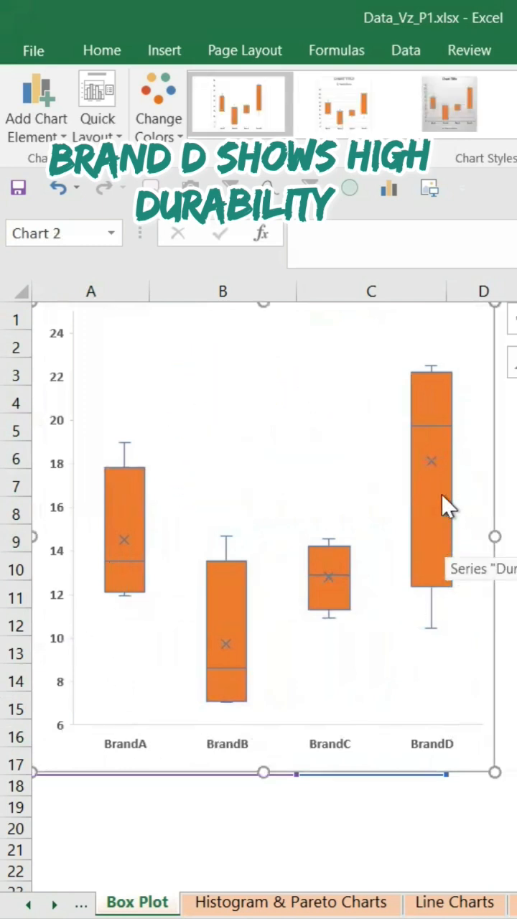
mouse_move(59, 387)
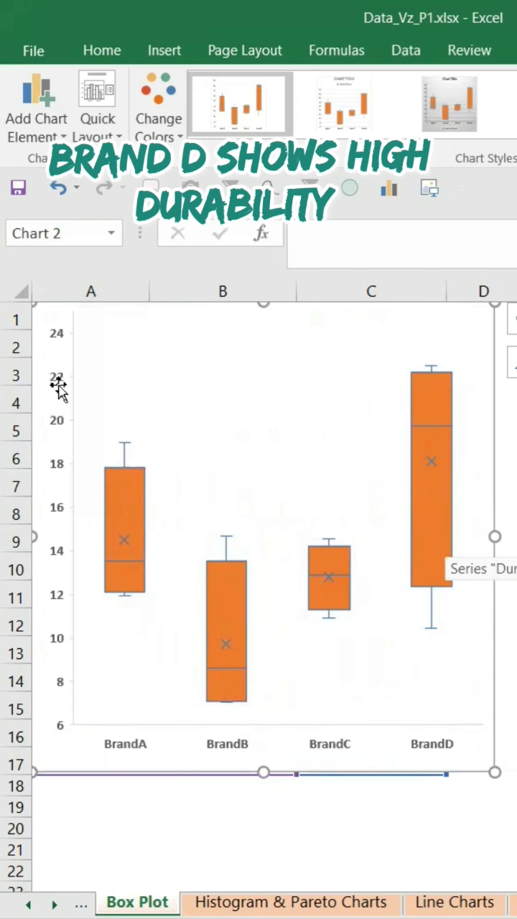
mouse_move(302, 680)
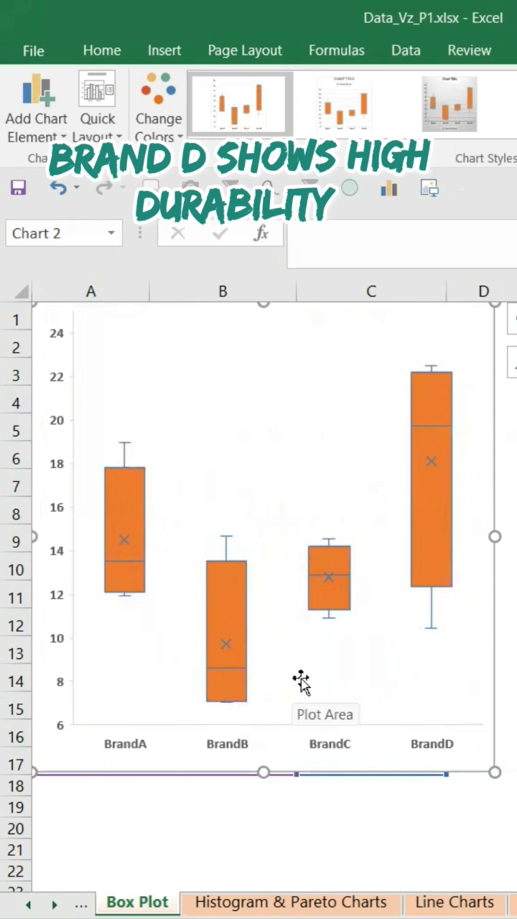
mouse_move(327, 580)
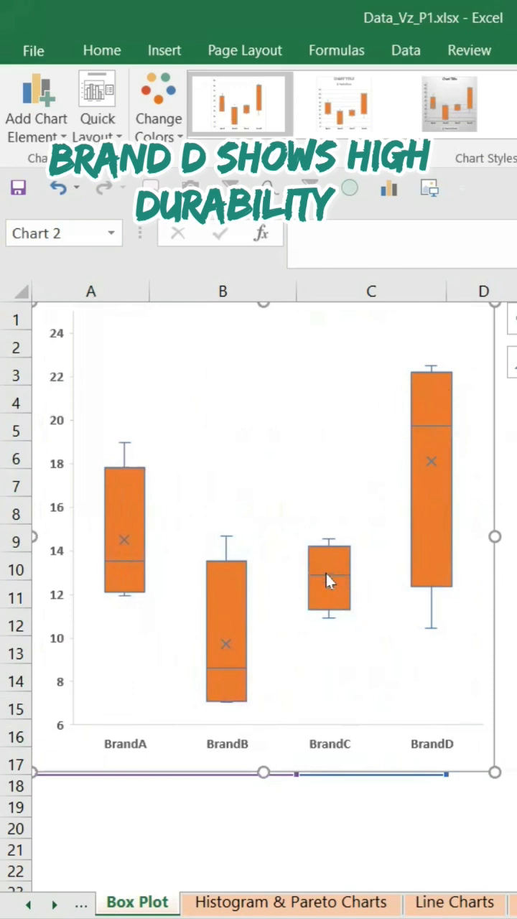
mouse_move(329, 580)
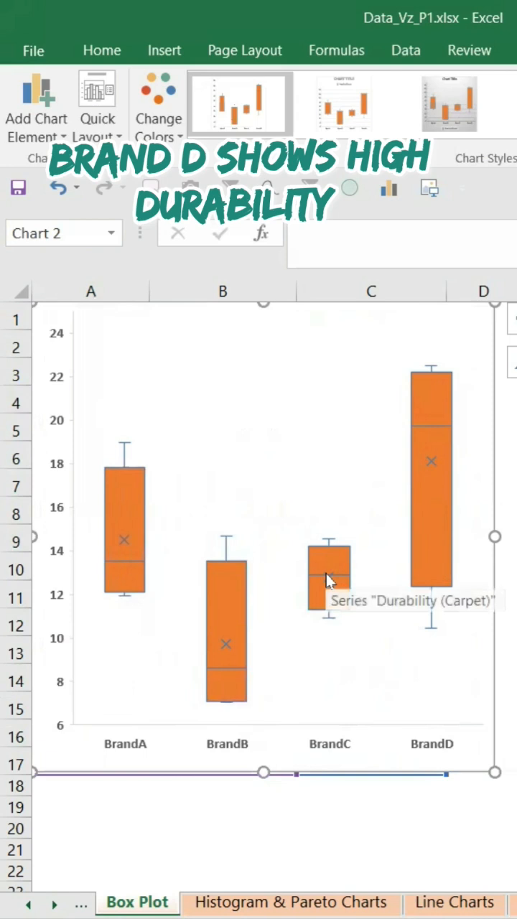
mouse_move(140, 589)
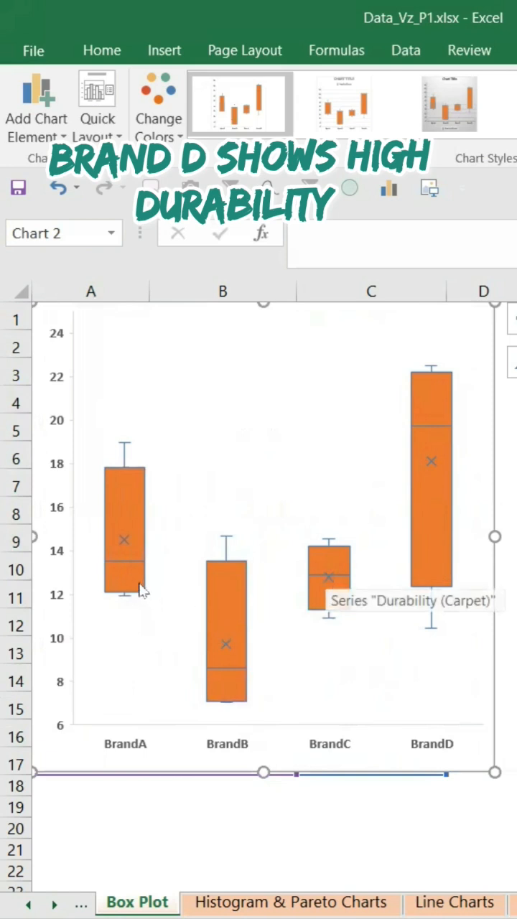